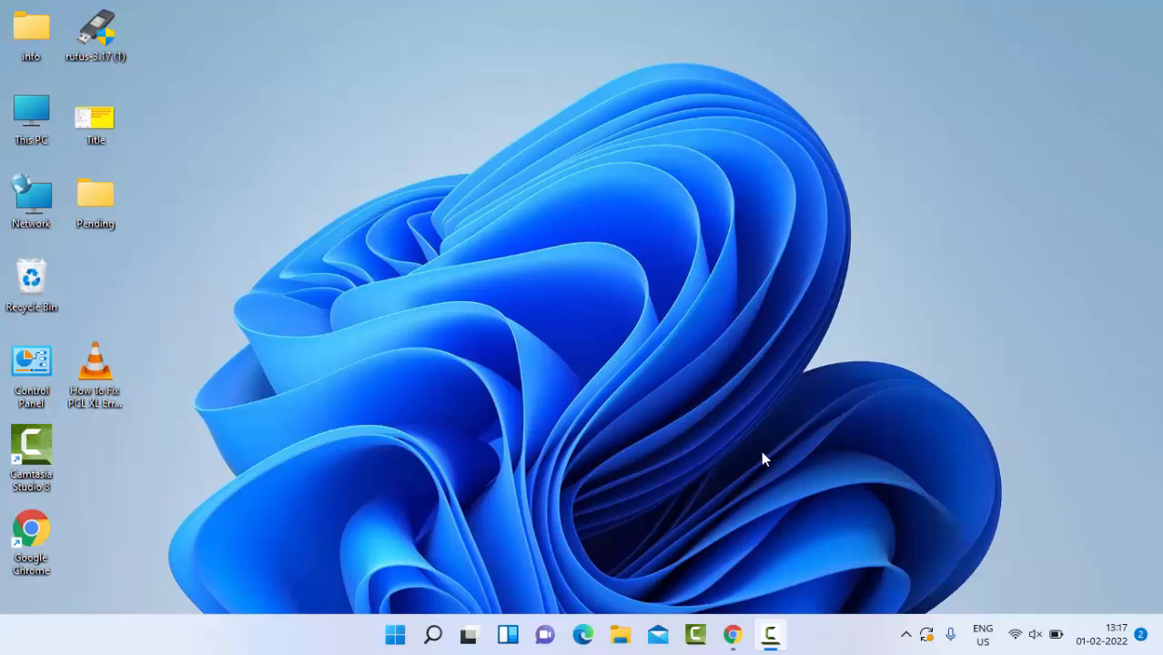
mouse_move(710, 417)
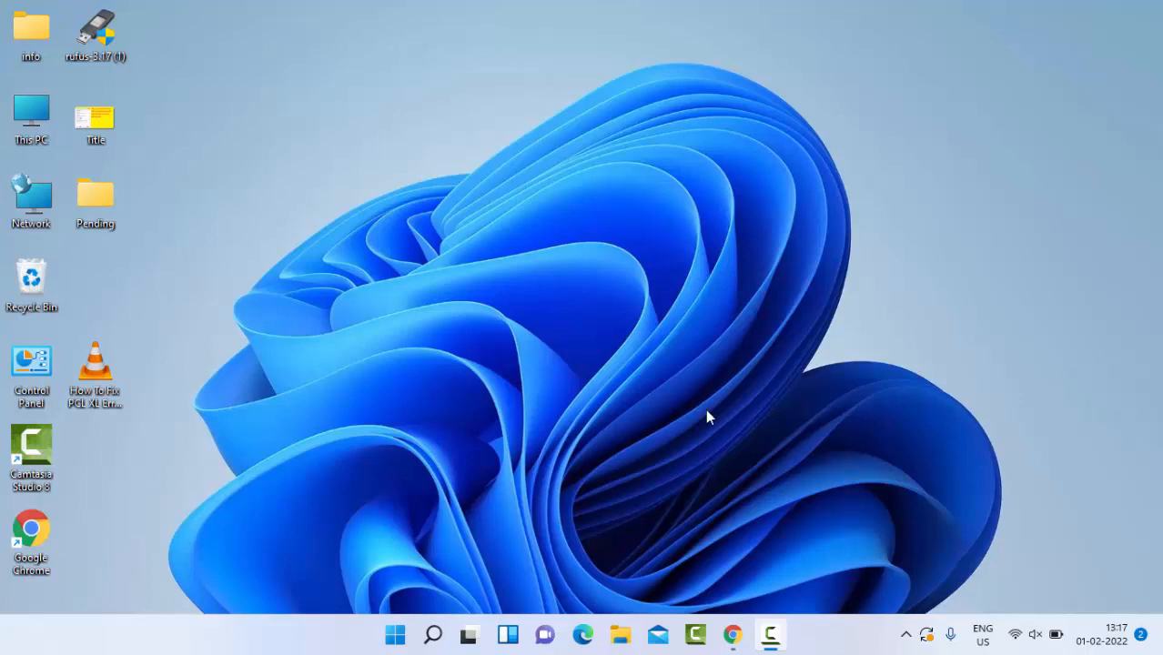
mouse_move(393, 634)
type("command p")
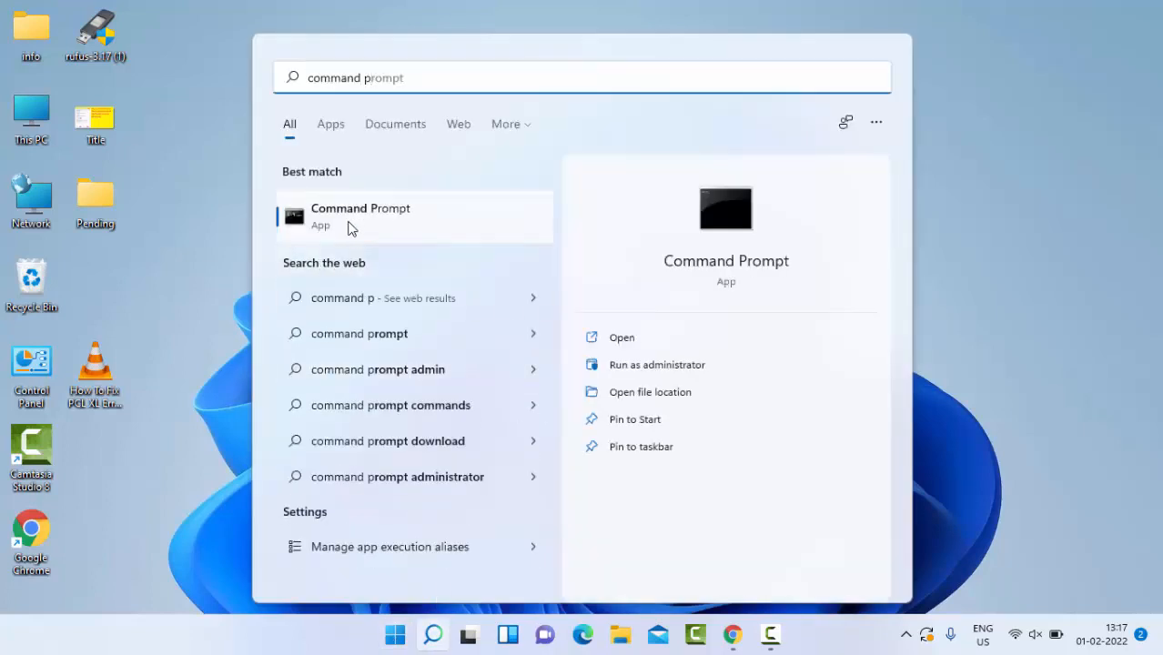
- Show the options for the Command Prompt search result, including Run as administrator
right_click(360, 216)
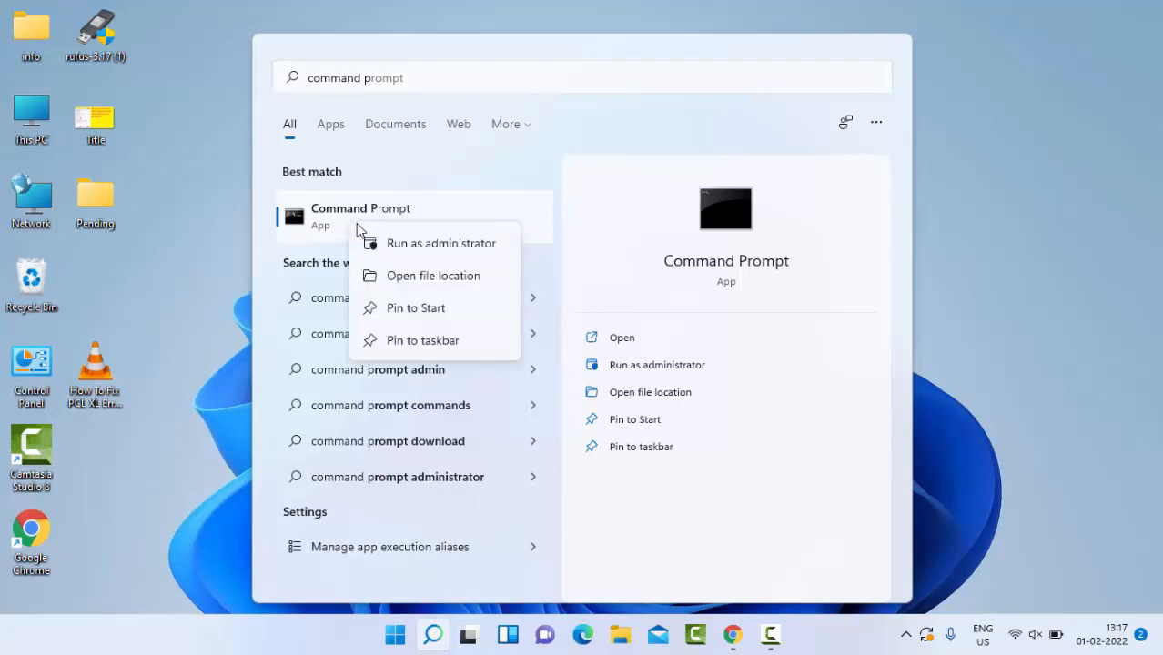
mouse_move(430, 255)
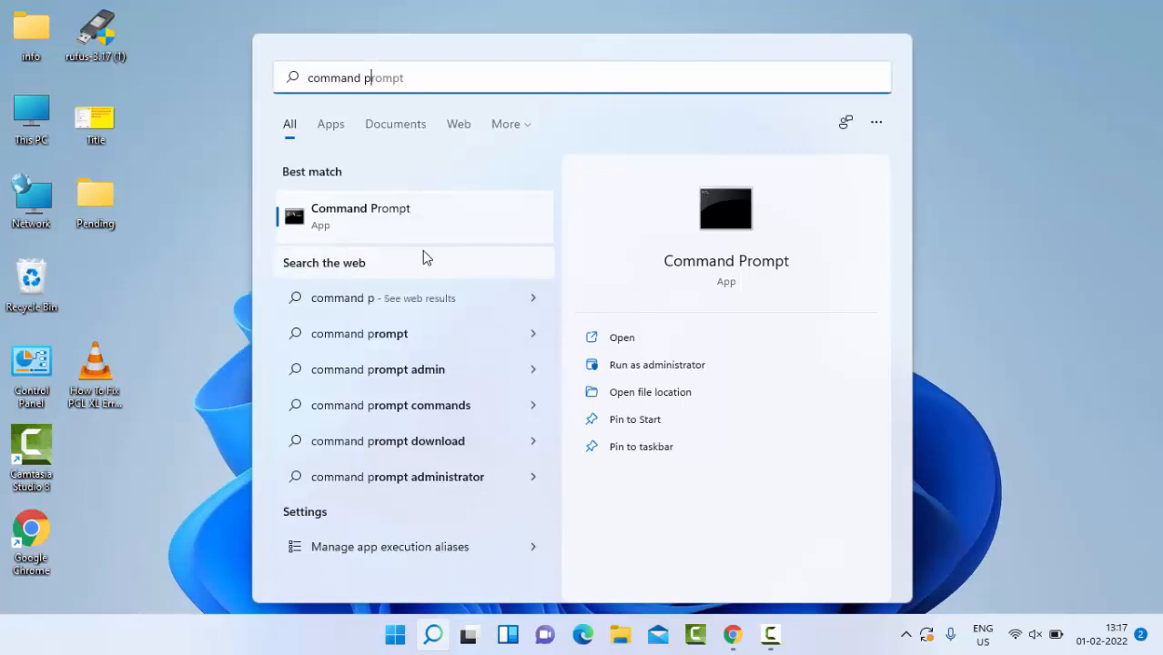
- Launch Command Prompt as administrator and run sfc /scannow
left_click(655, 364)
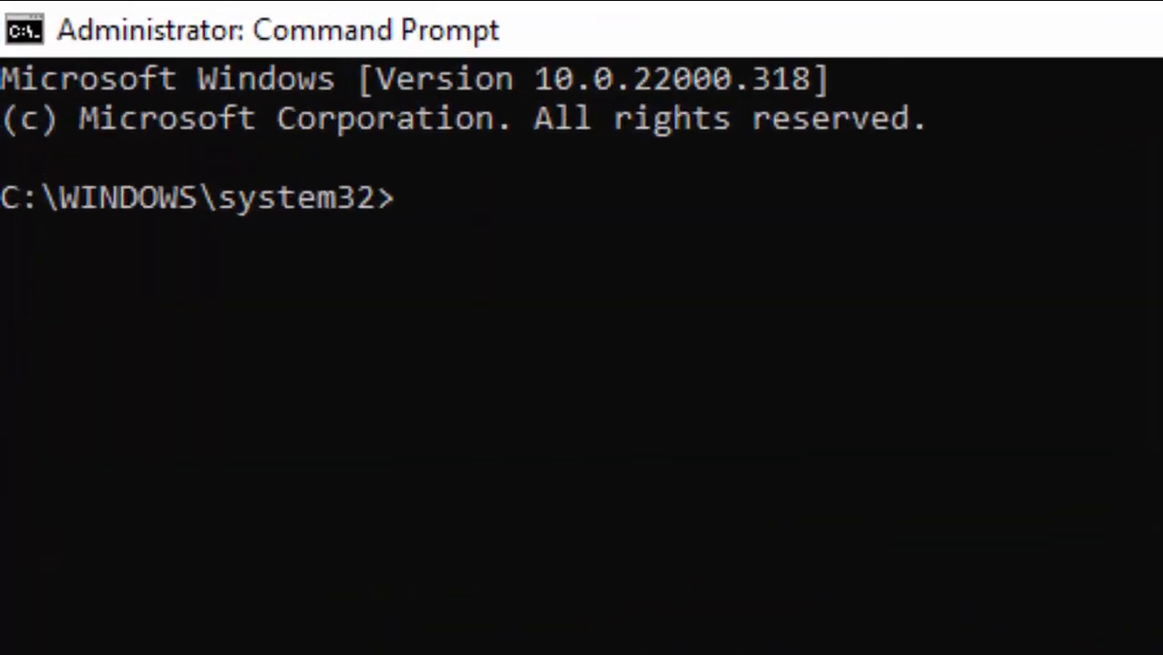
type("sfc")
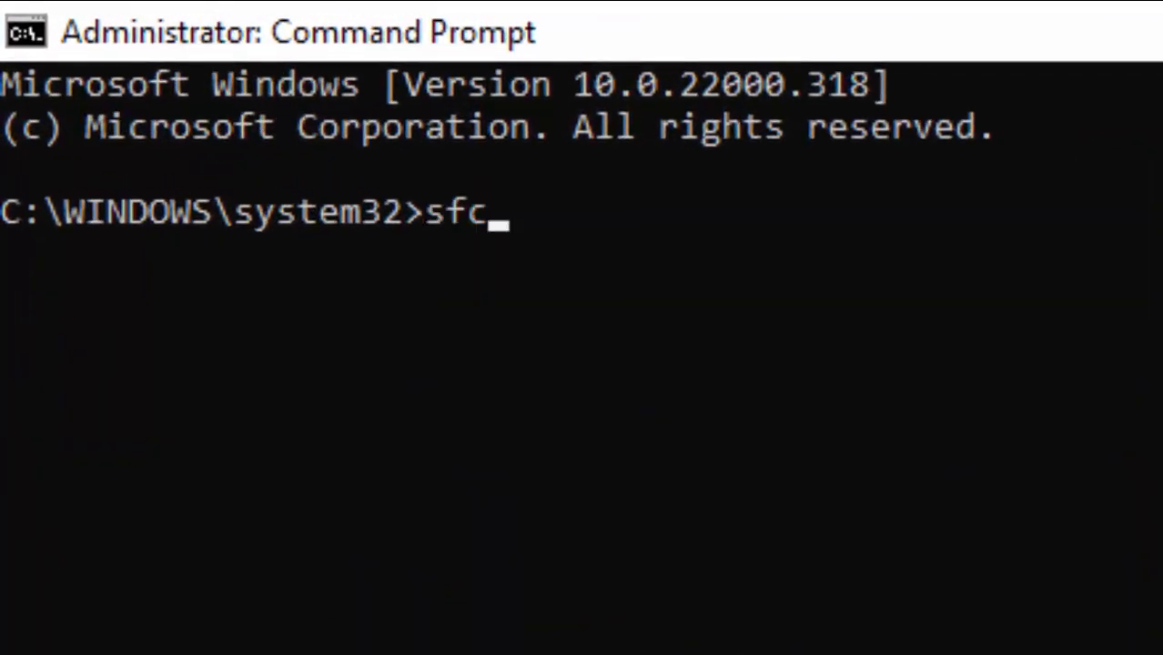
type("/scan")
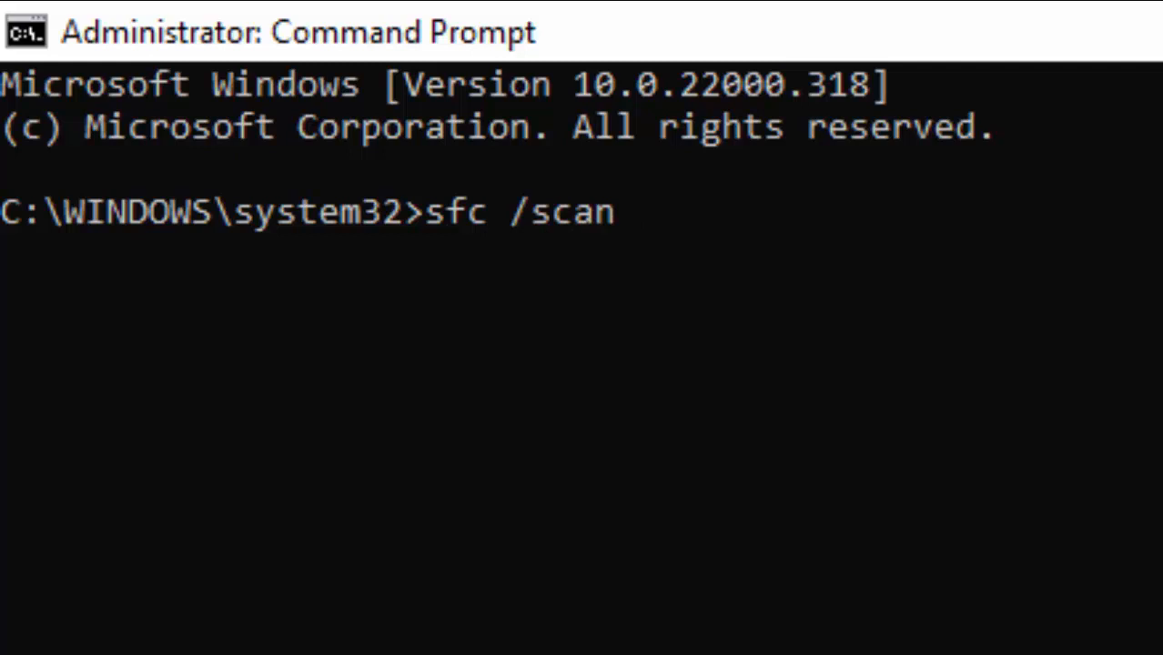
type("now")
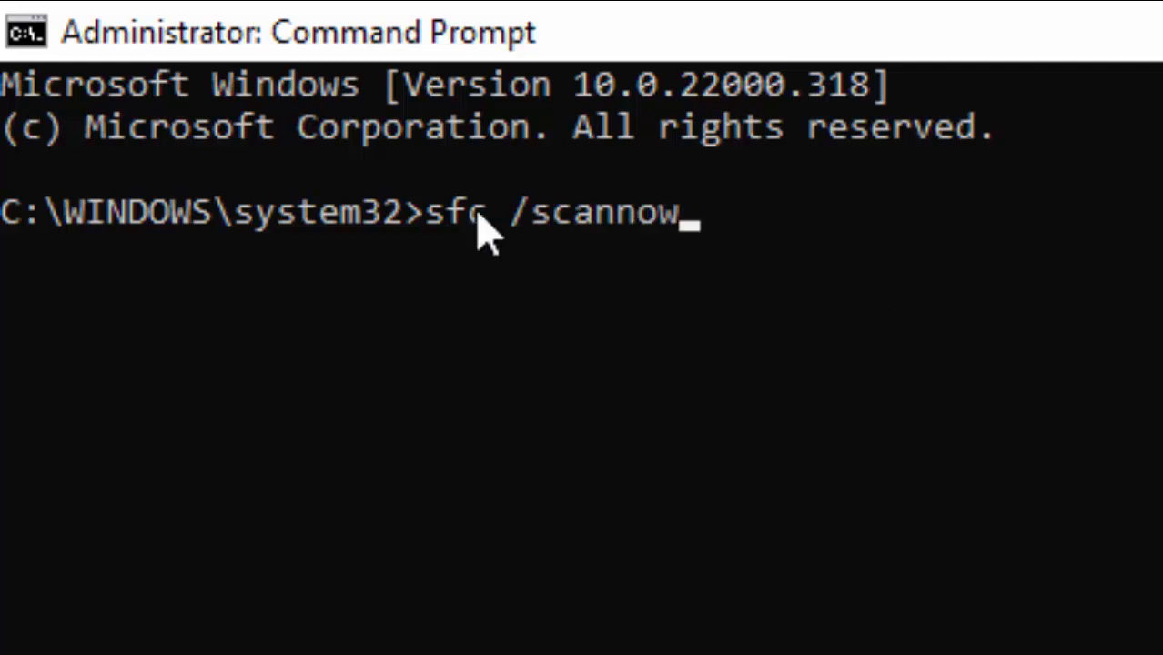
mouse_move(656, 273)
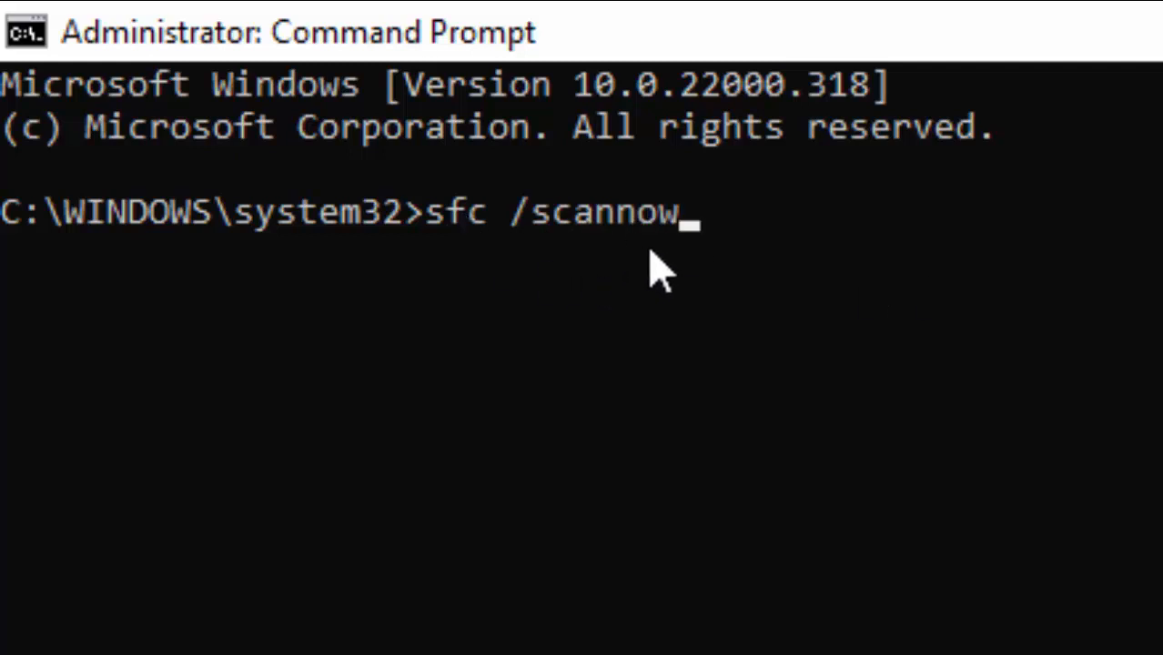
key("Return")
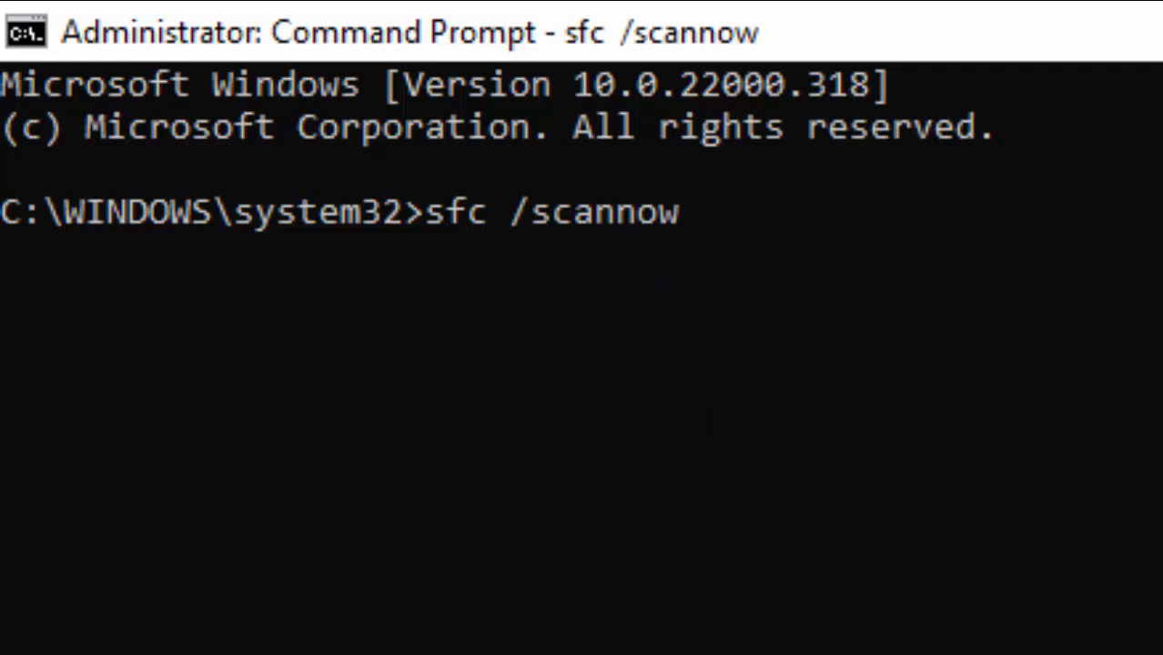
- Let sfc run until it reports a pending system repair requiring a restart
key("Return")
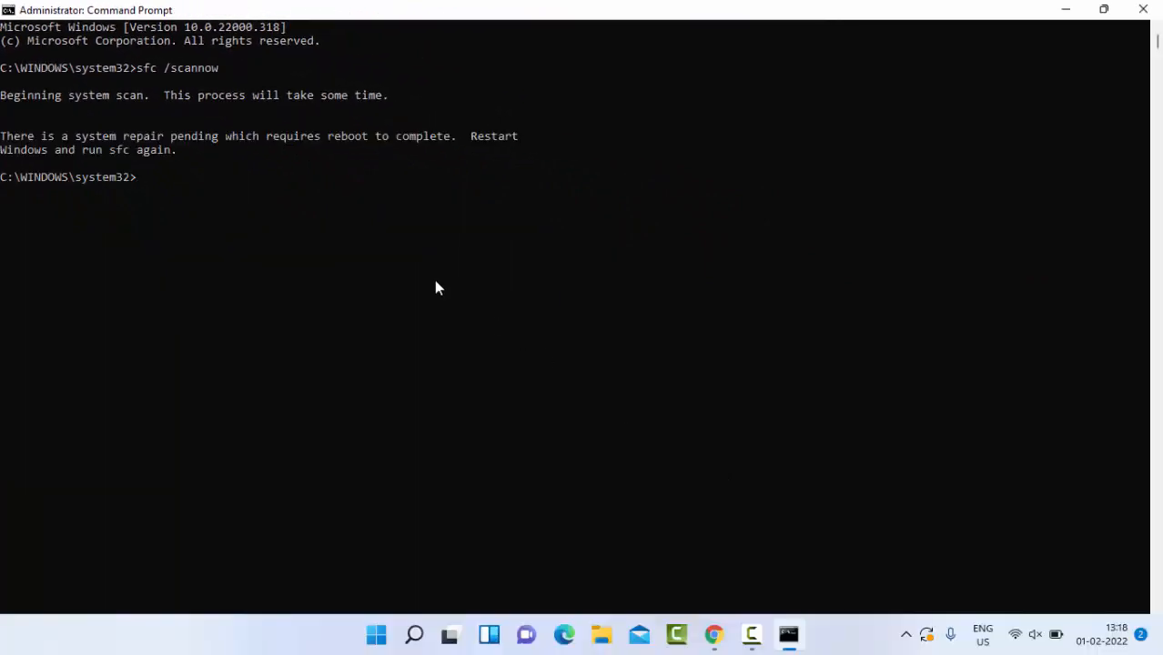
mouse_move(1111, 57)
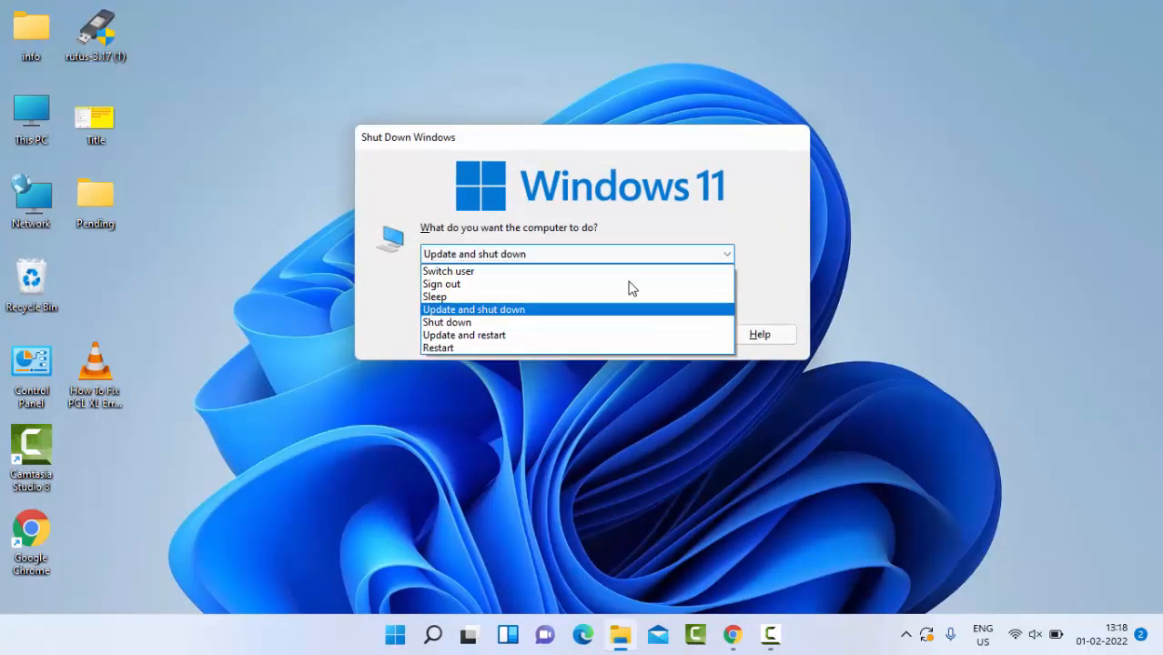
- Choose Restart in the Shut Down Windows dialog and confirm with OK
left_click(448, 322)
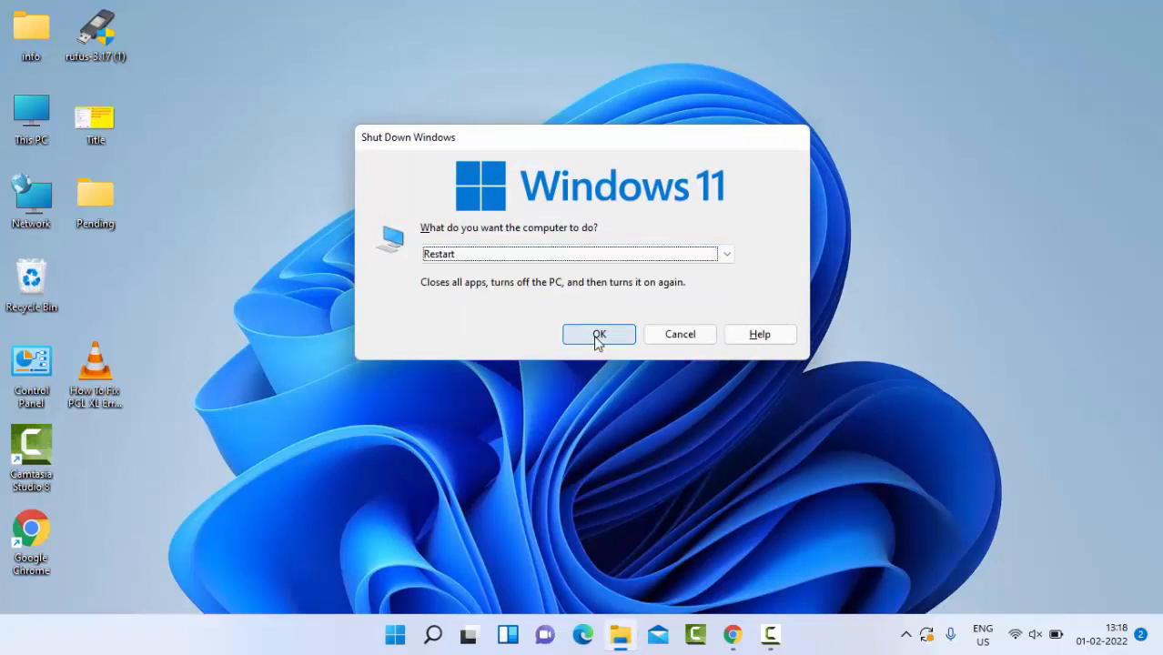
left_click(597, 335)
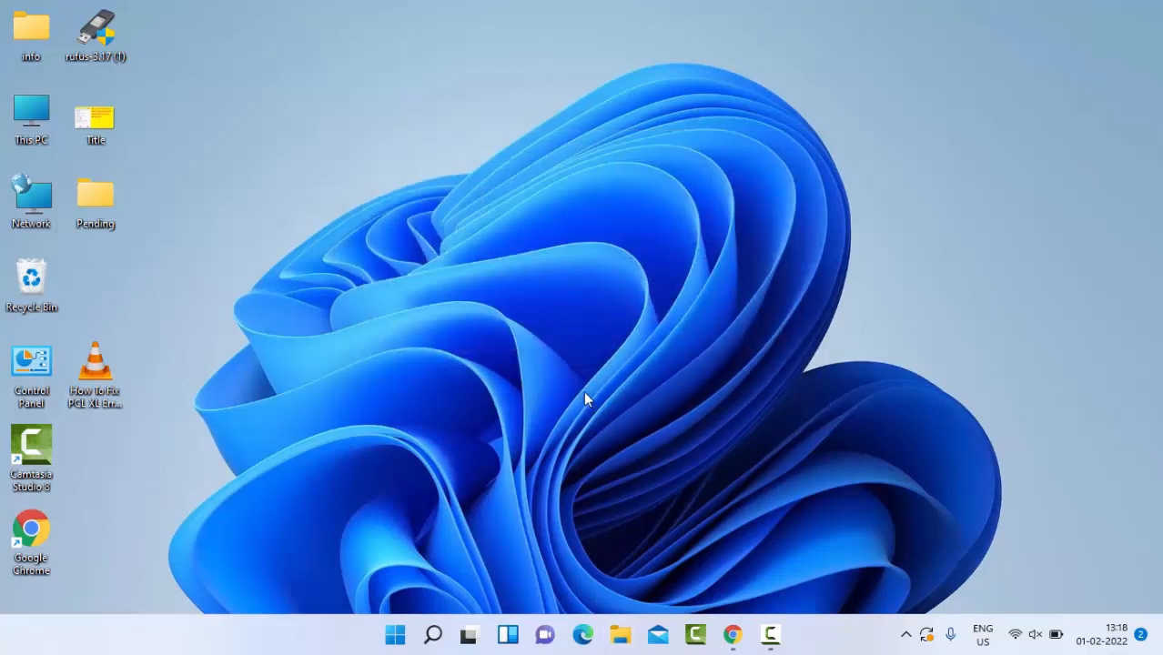